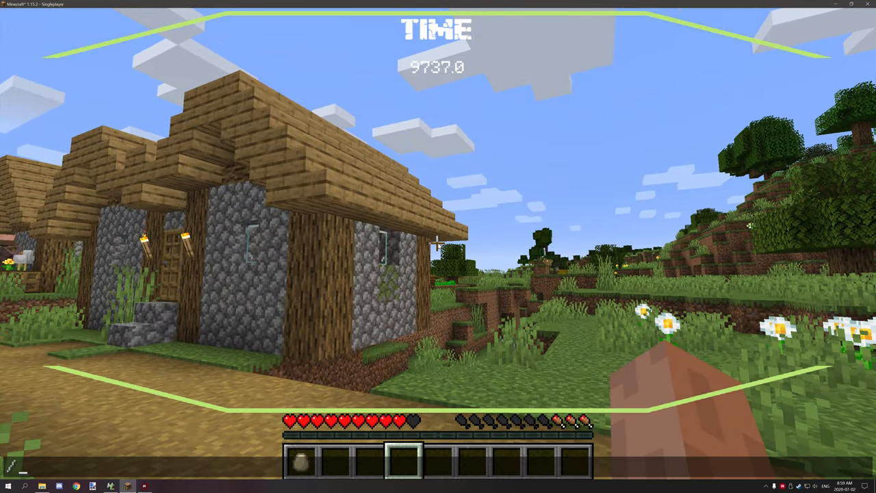
- Give yourself a carved pumpkin via /give and check the inventory to wear it
type("/give")
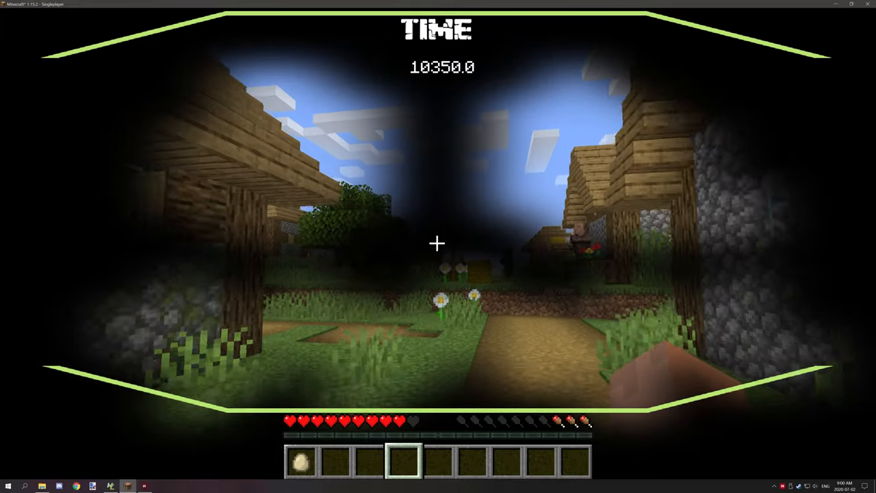
key("e")
type("/")
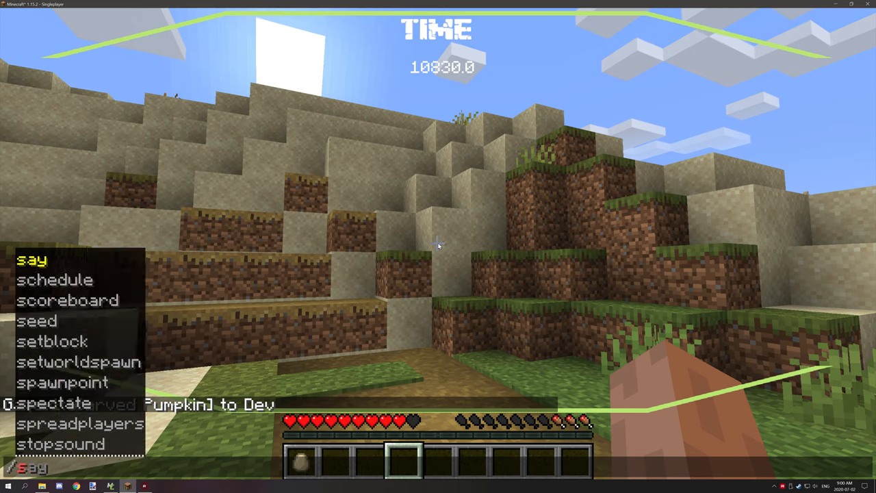
- Advance the world to a new day with /time add, then switch to paint.net
type("set tim")
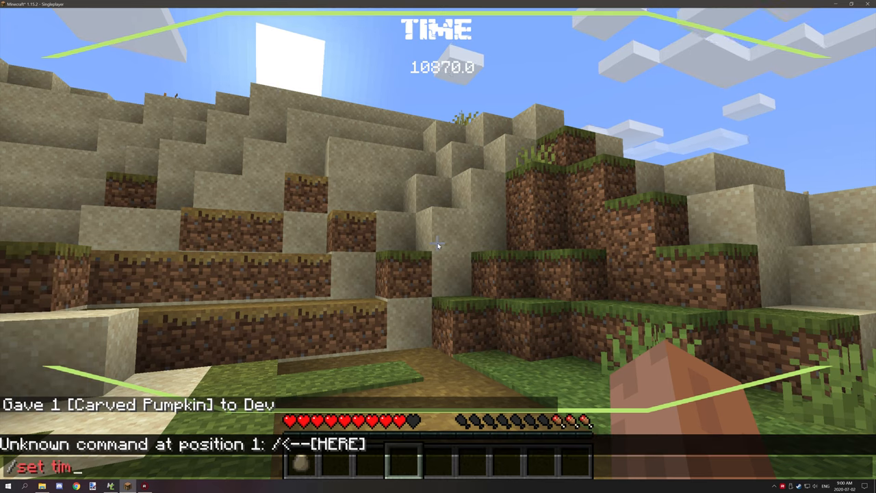
type("/time add")
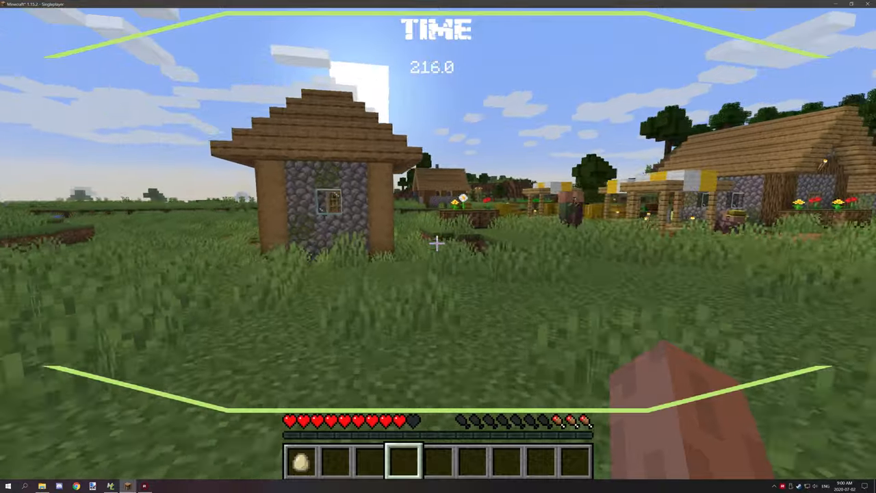
mouse_move(438, 246)
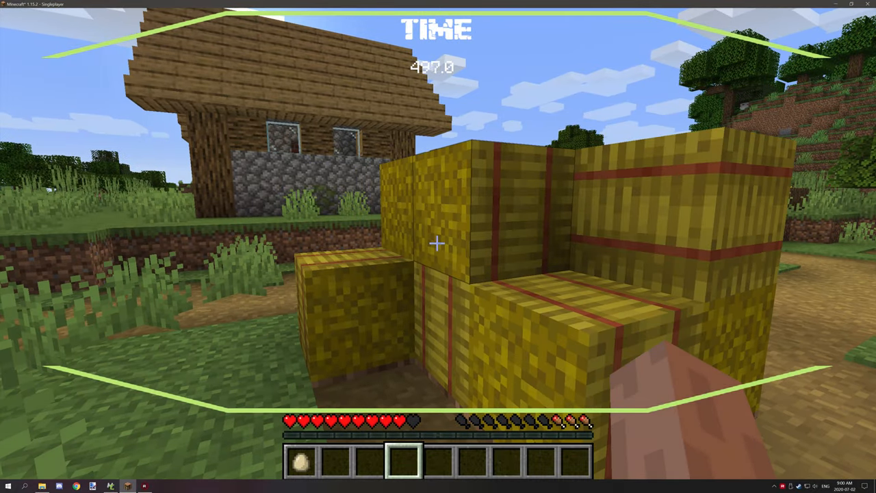
key("alt+tab")
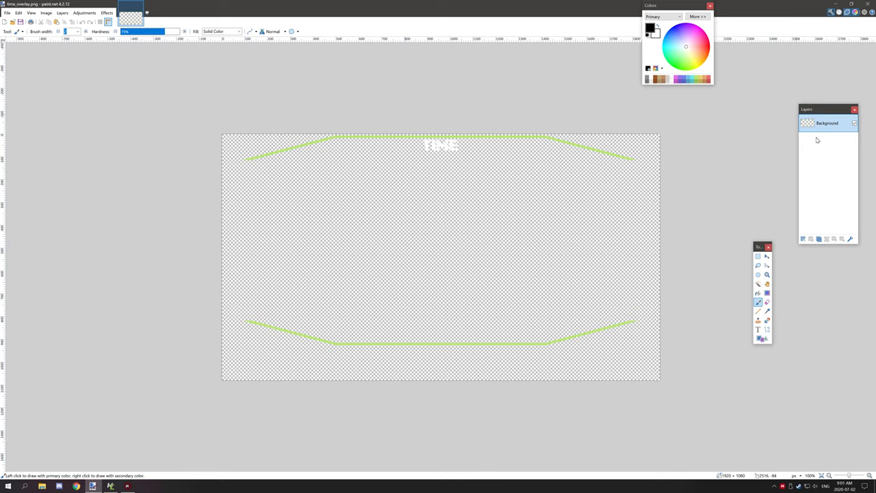
- Select the entire 1920 × 1080 overlay canvas and adjust the zoom
key("ctrl+a")
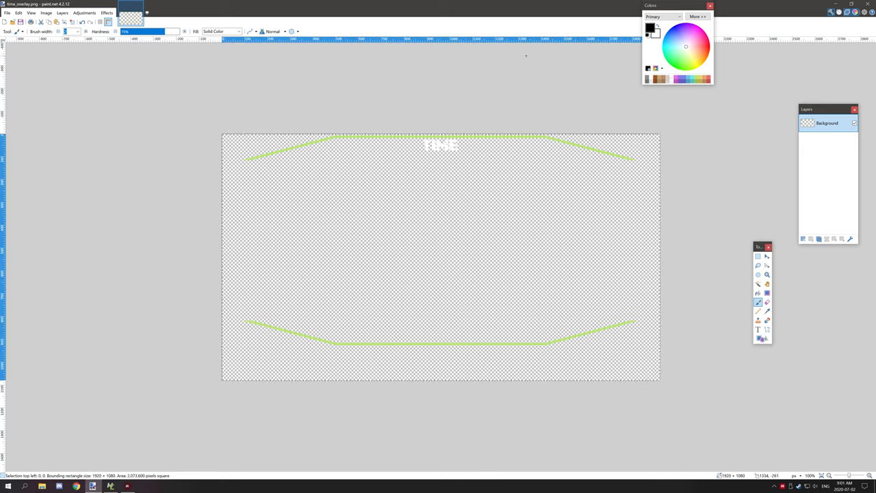
mouse_move(86, 384)
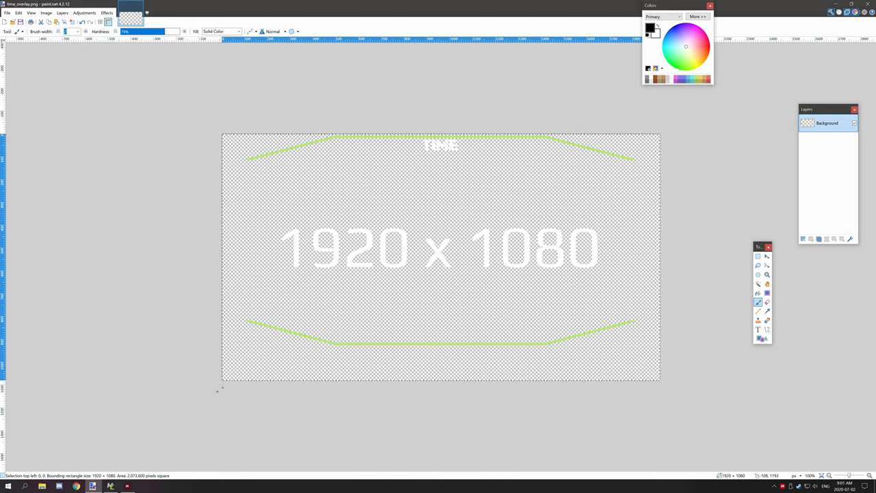
left_click(767, 274)
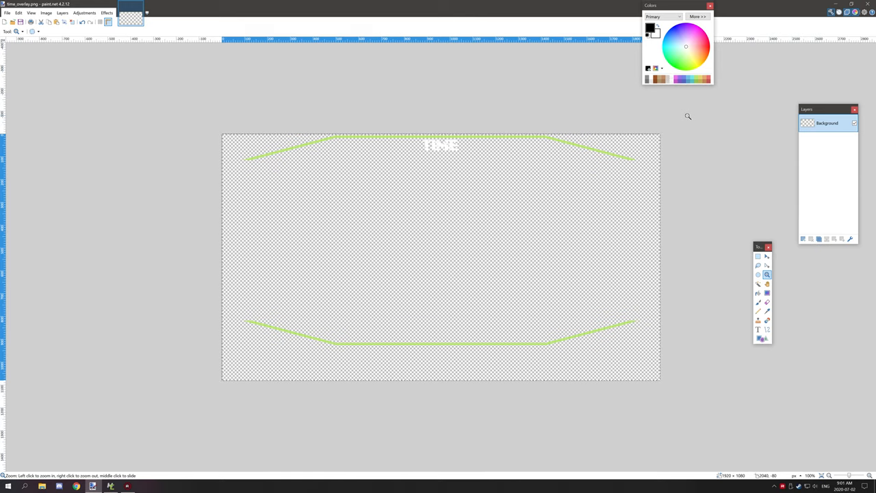
mouse_move(152, 370)
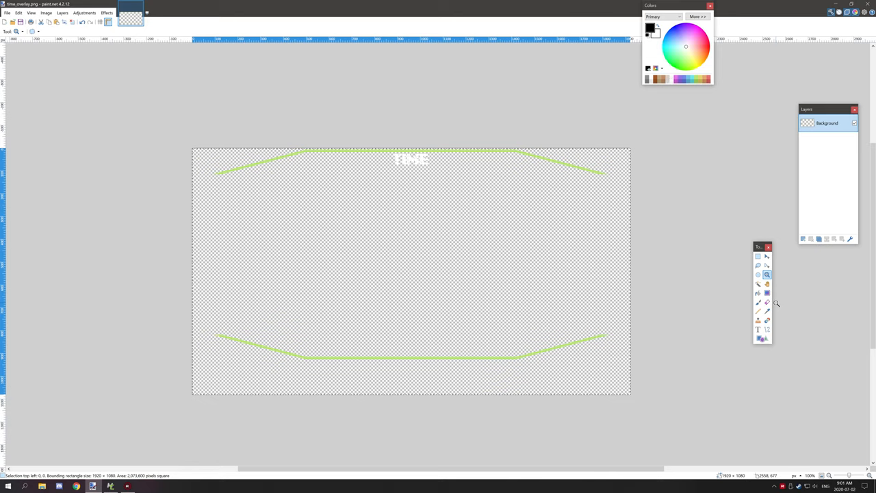
- Draw a white envelope outline at the canvas centre and save the overlay as PNG
left_click(757, 329)
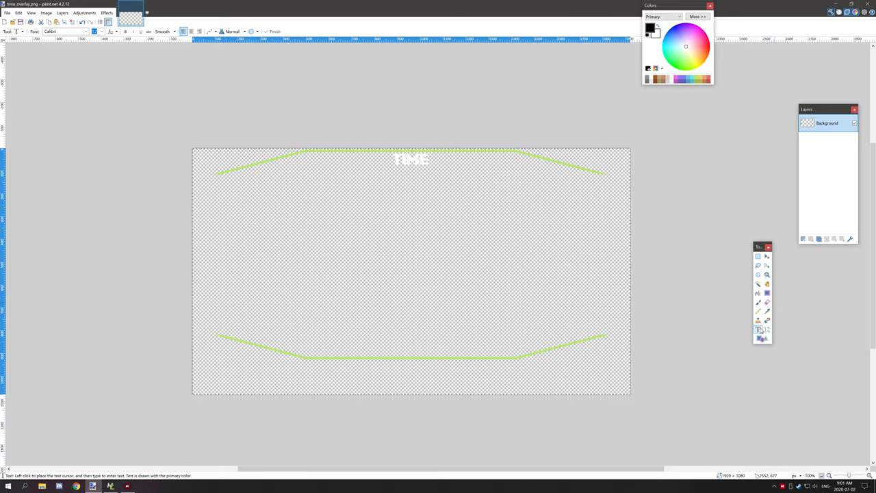
left_click(757, 284)
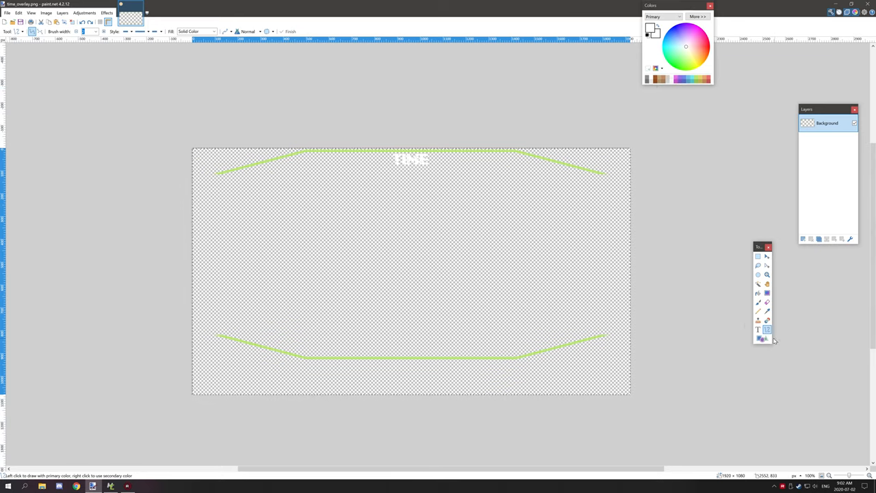
left_click(767, 338)
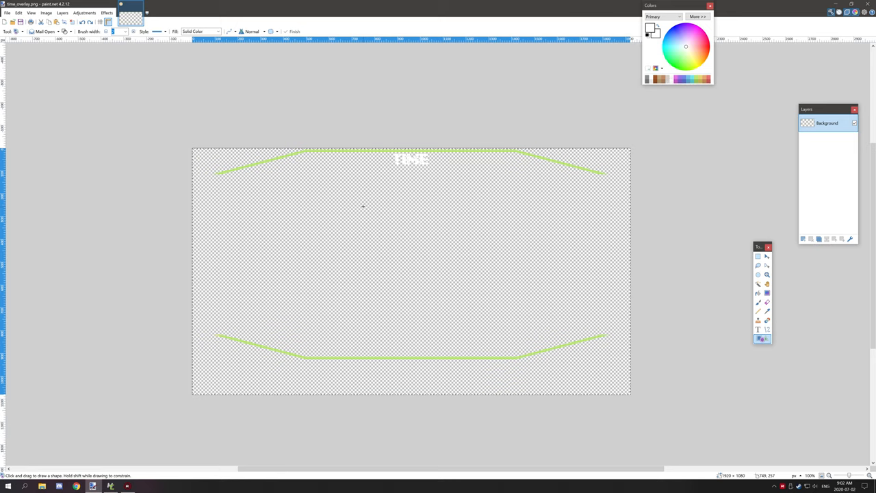
left_click_drag(363, 207, 477, 294)
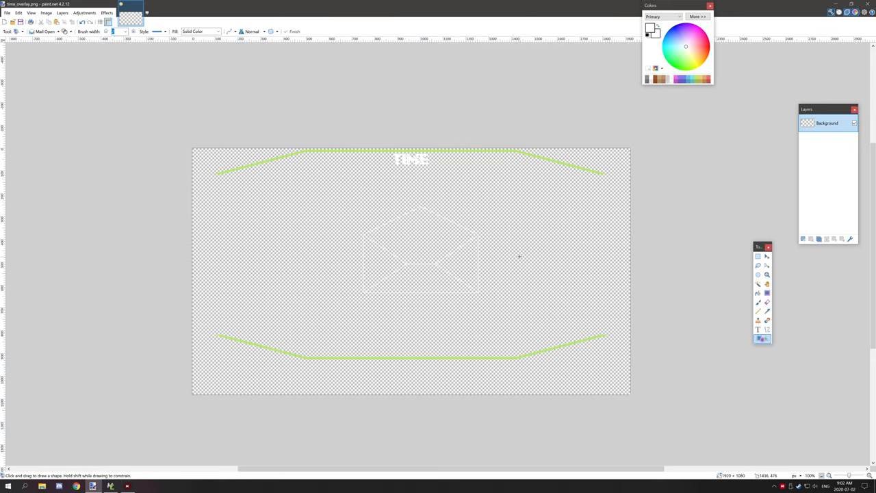
mouse_move(519, 250)
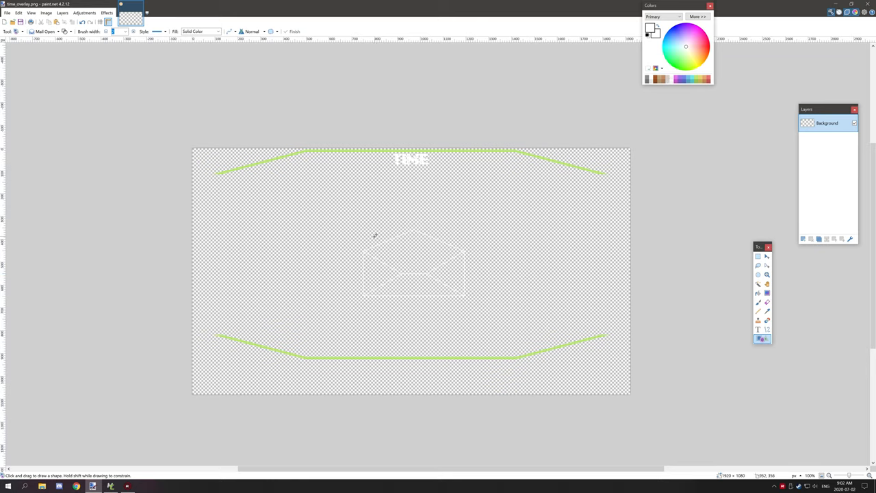
mouse_move(339, 3)
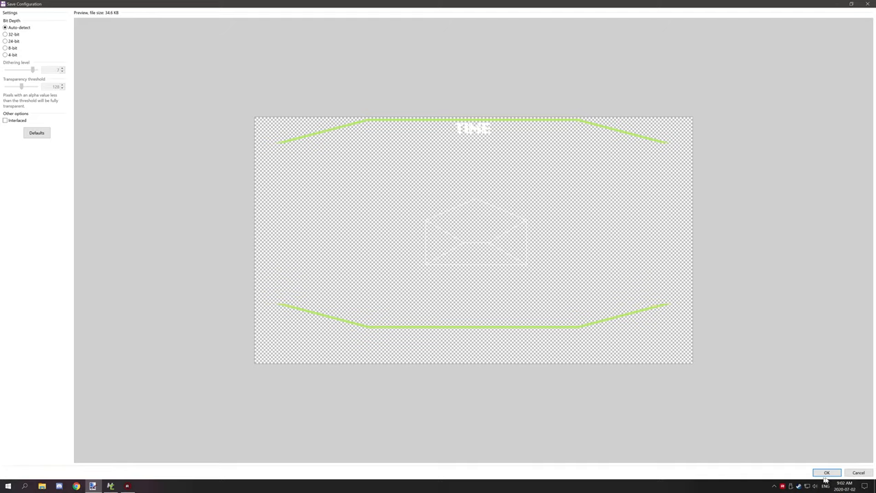
left_click(826, 473)
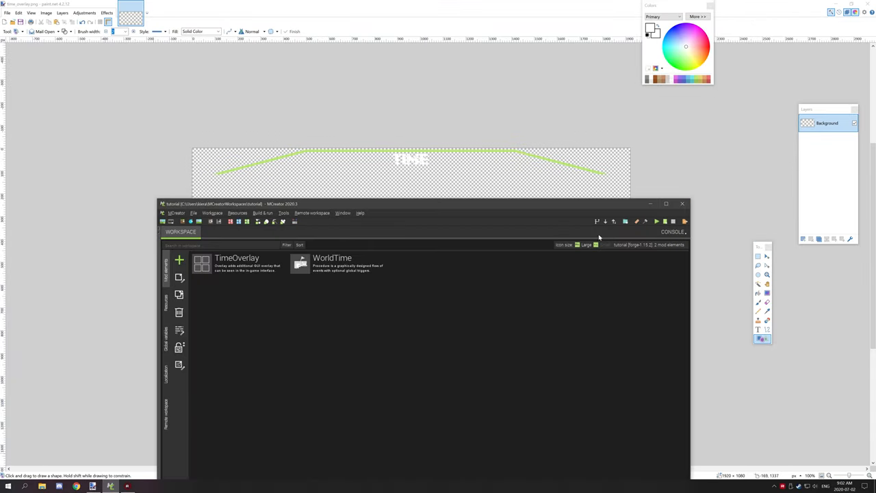
- Maximize MCreator and show the workspace texture files with the import options
left_click(665, 204)
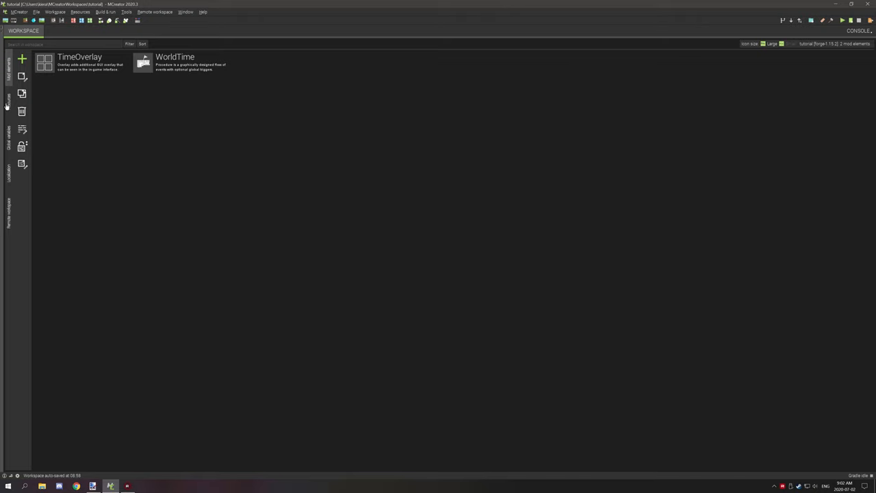
left_click(8, 99)
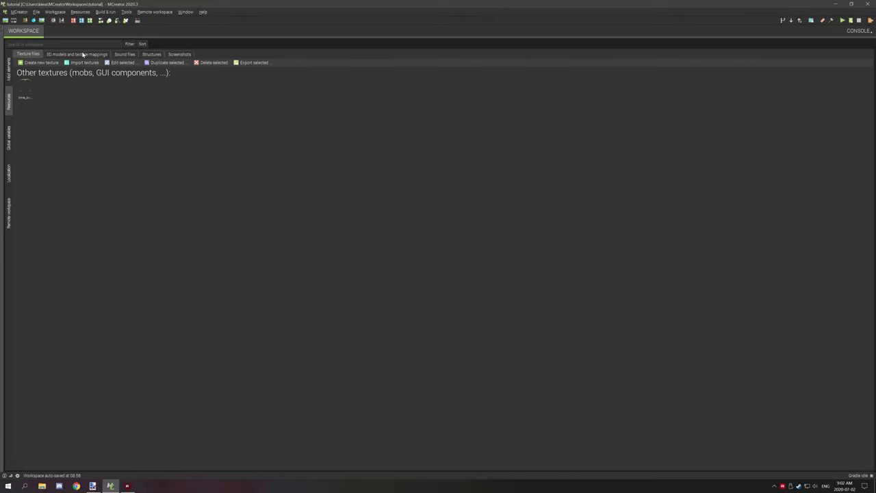
left_click(77, 54)
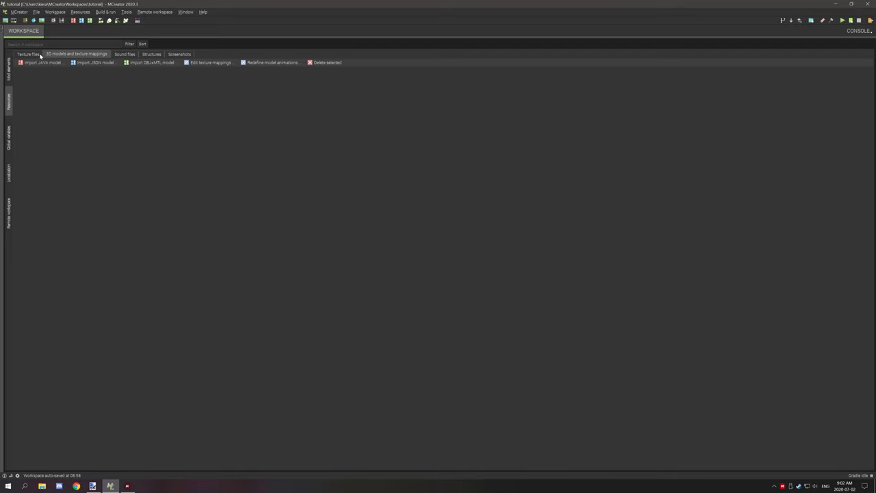
left_click(28, 54)
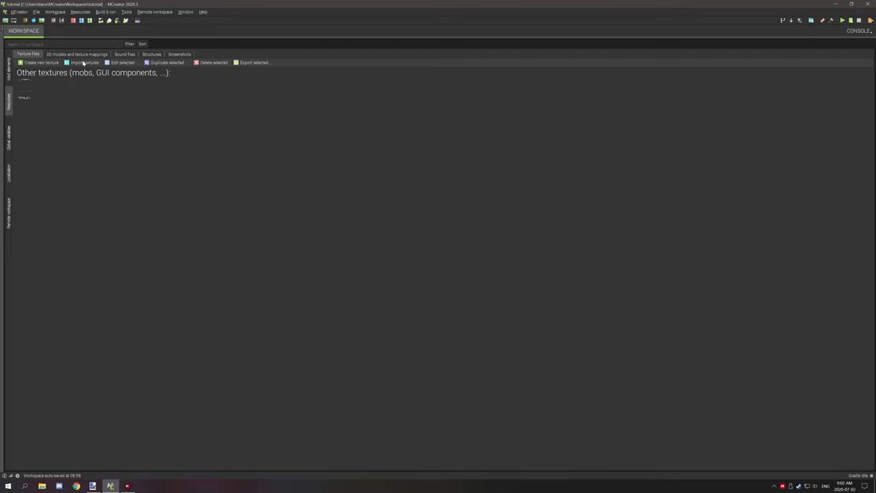
left_click(84, 62)
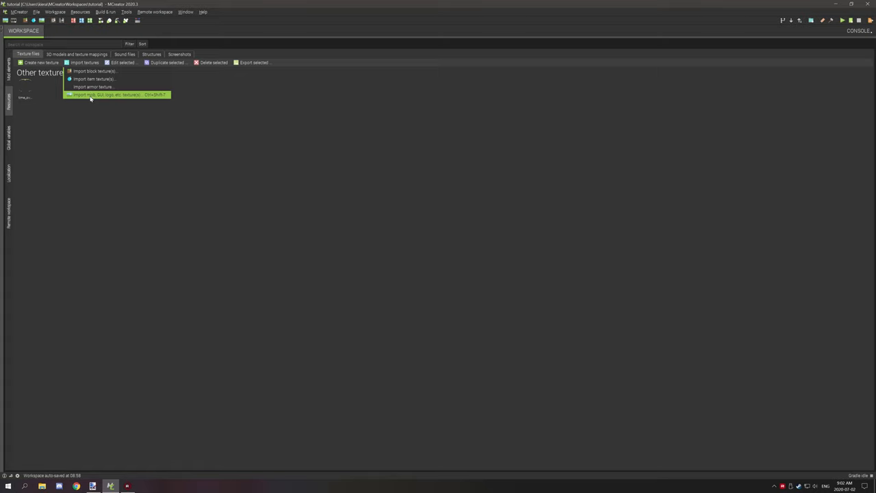
- Import the PNG as a GUI texture under the new name 'template 2'
left_click(113, 94)
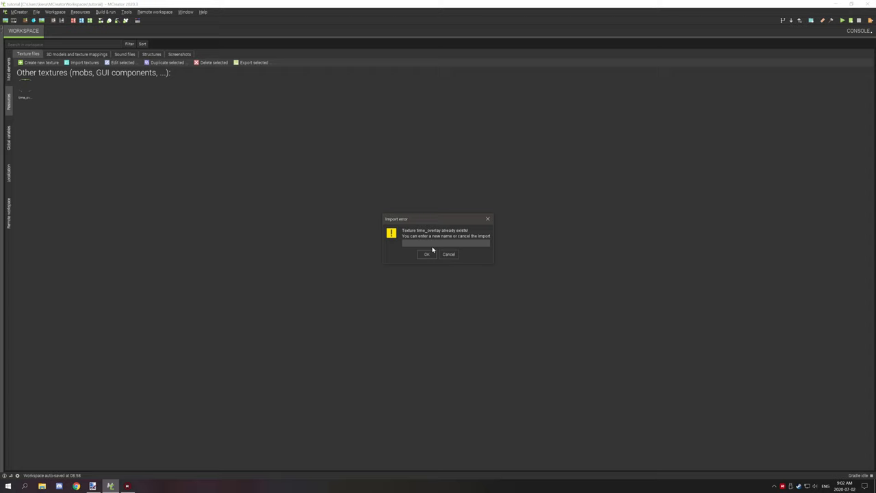
type("template 2")
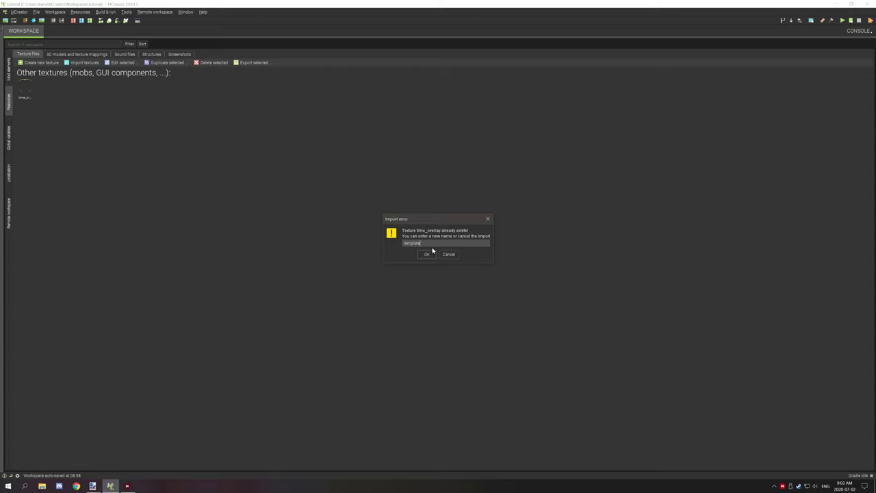
left_click(427, 254)
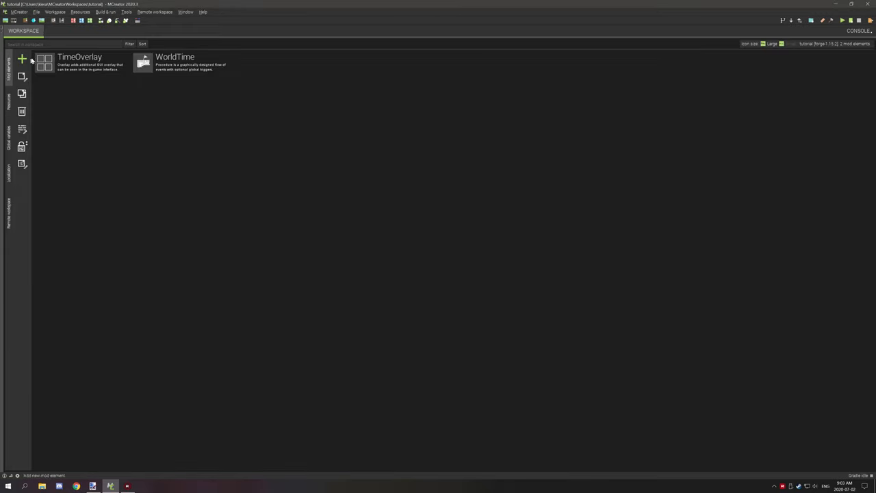
- Edit TimeOverlay and set its base texture to template_2.png
double_click(78, 62)
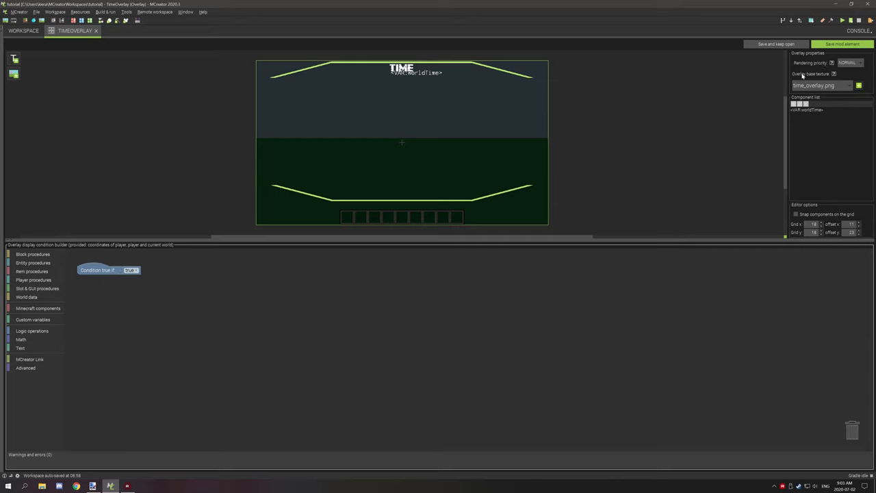
mouse_move(851, 76)
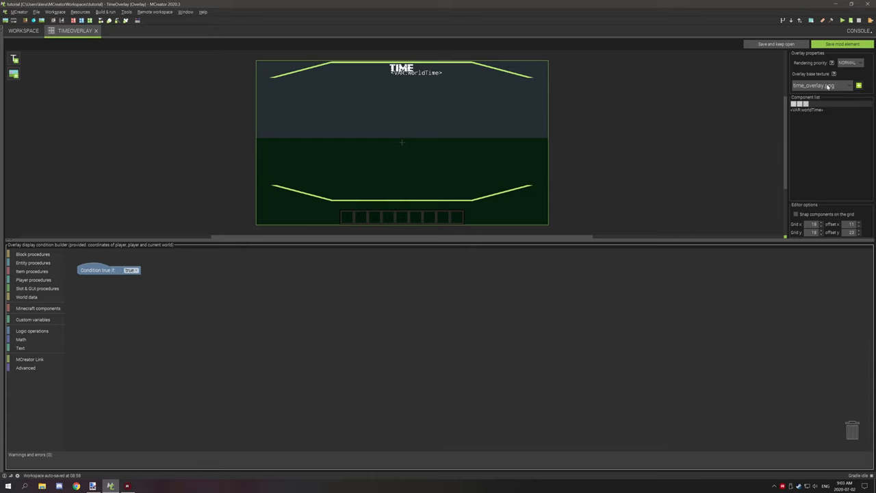
left_click(821, 85)
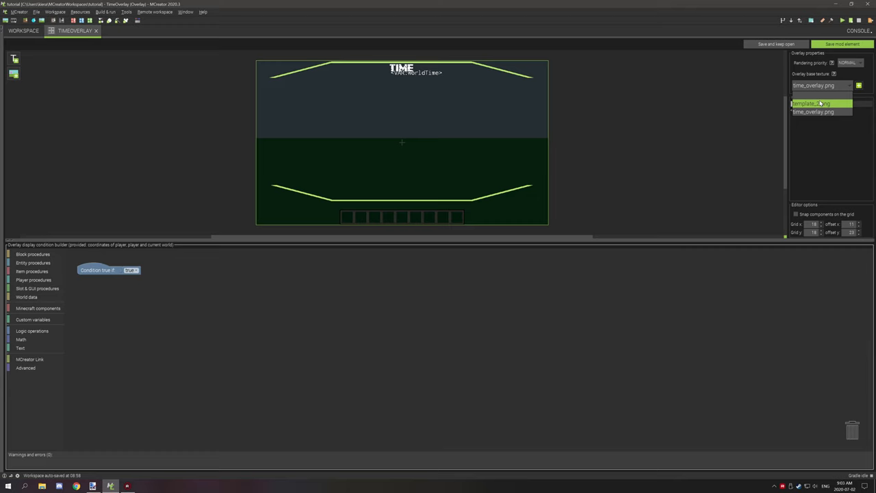
left_click(810, 104)
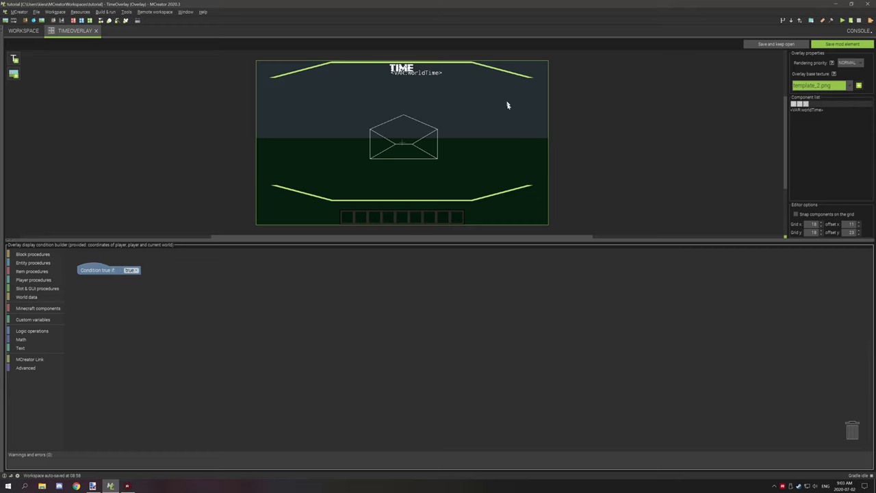
mouse_move(446, 161)
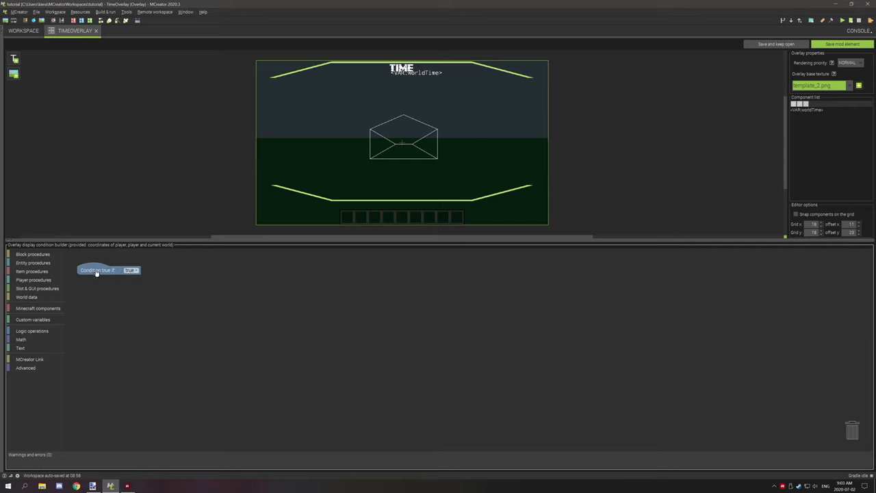
- Replace the default true condition with a Logic number-compare block
left_click_drag(108, 269, 207, 319)
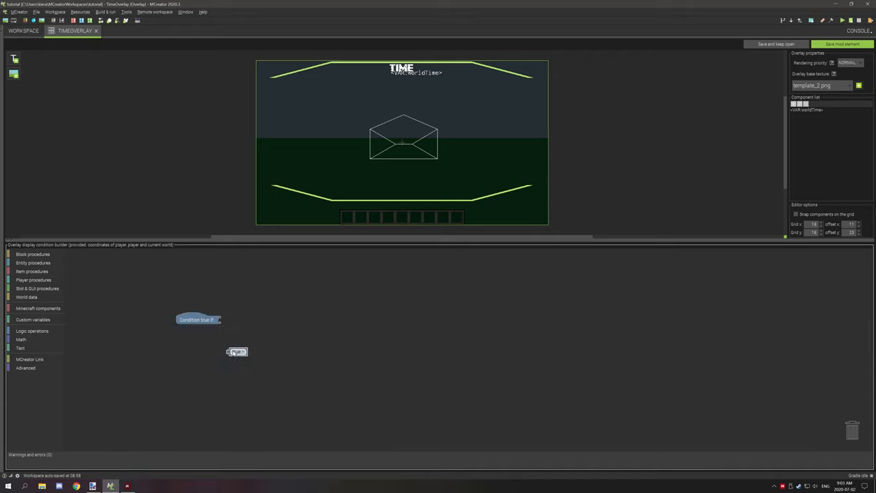
left_click(32, 331)
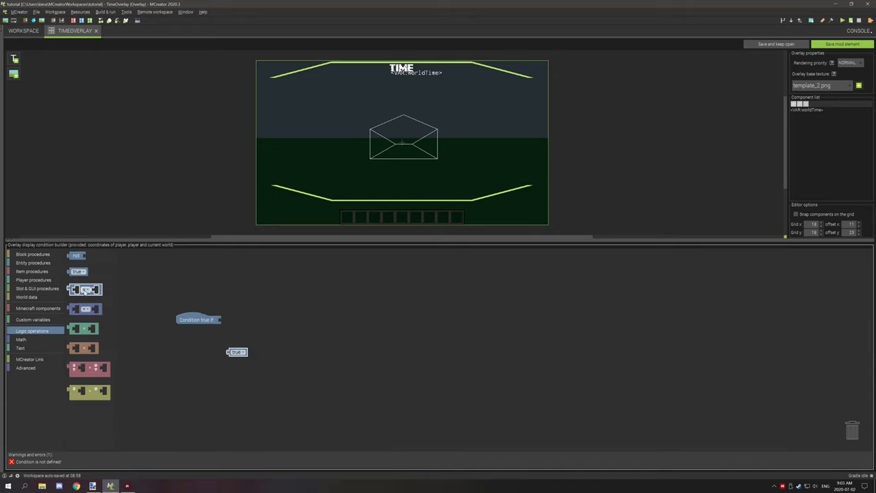
left_click_drag(236, 352, 247, 320)
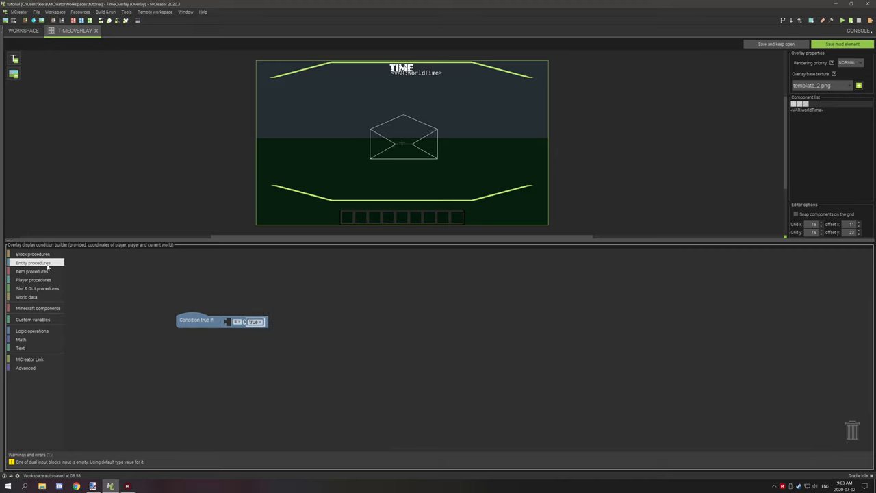
left_click(33, 263)
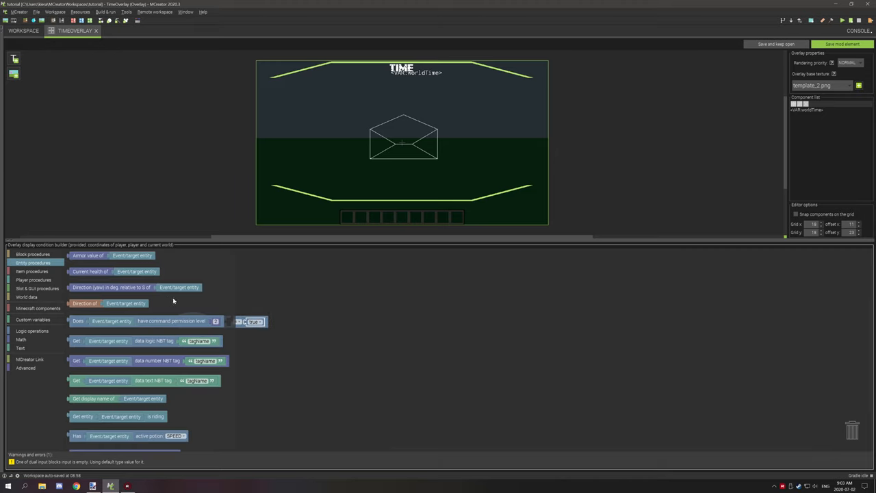
scroll("down", 3)
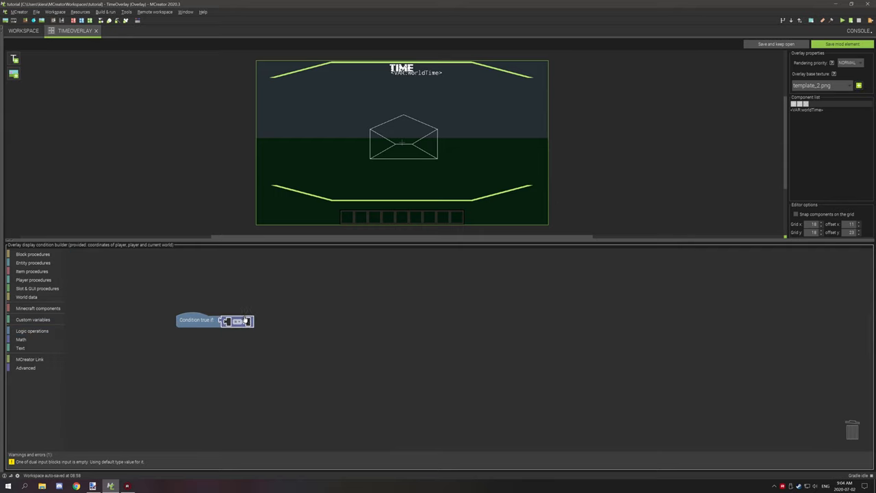
left_click(238, 321)
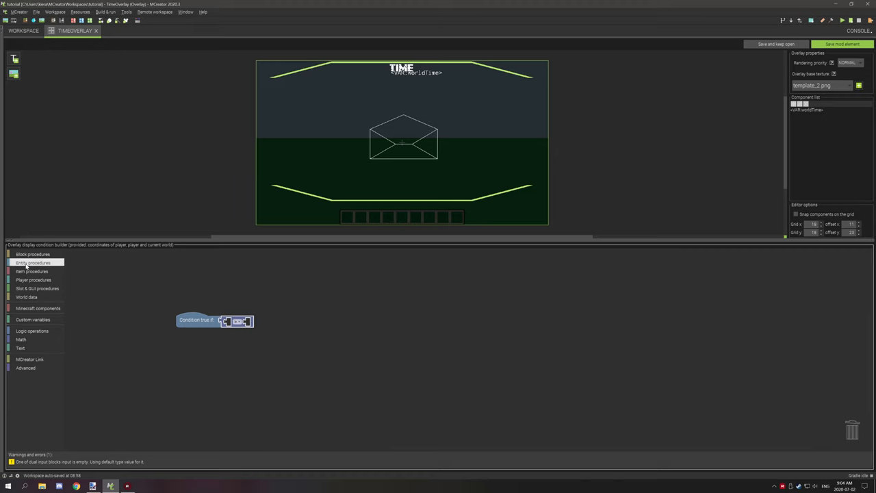
- Compare the World data current world time with ≥ against the threshold
left_click(26, 296)
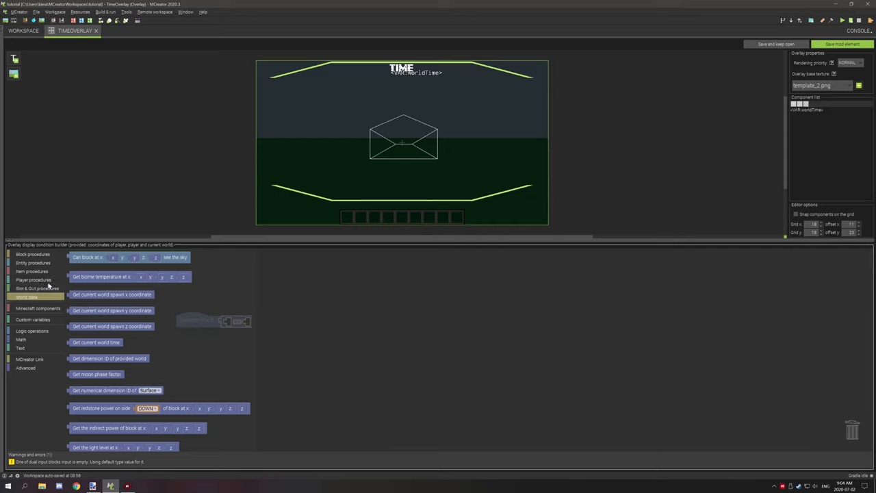
mouse_move(137, 307)
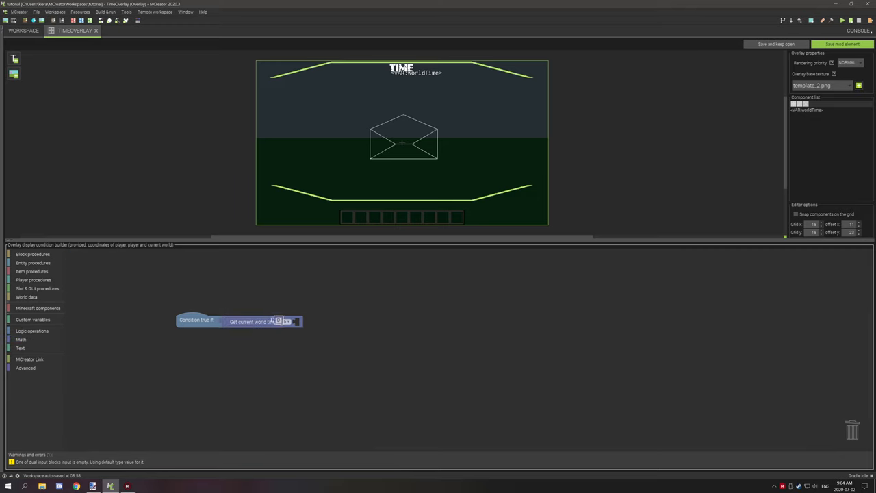
left_click(290, 321)
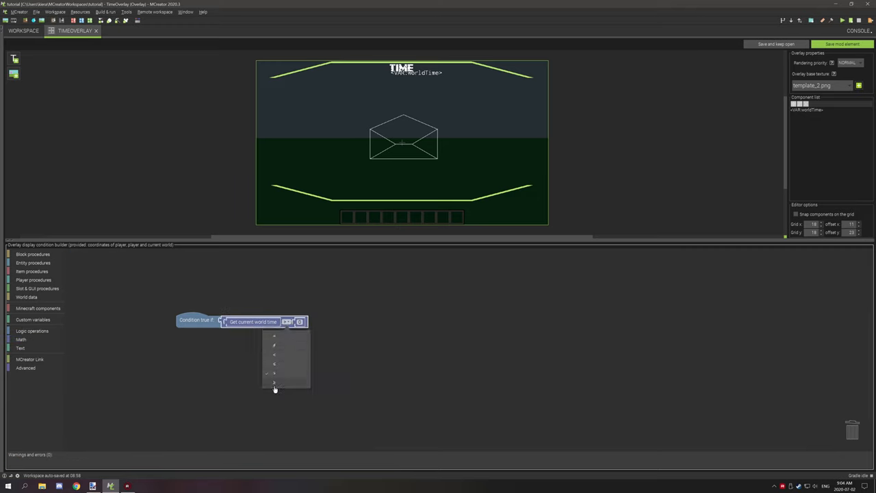
left_click(274, 382)
type("500")
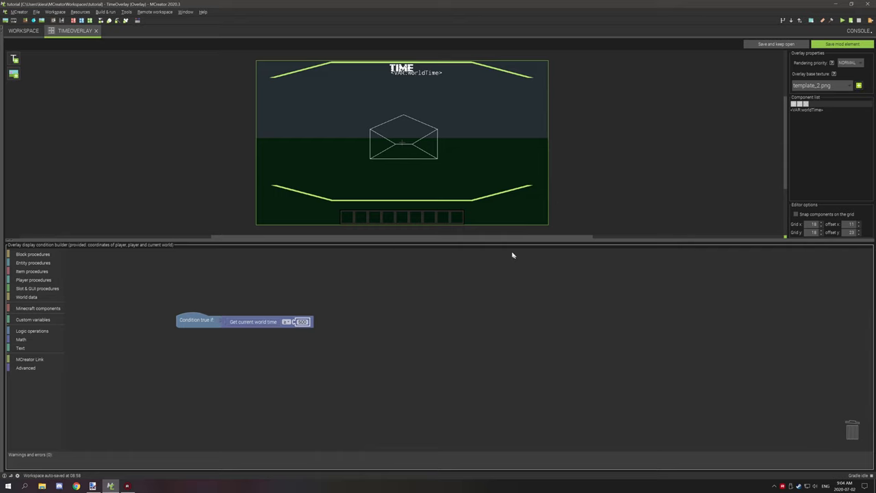
mouse_move(844, 73)
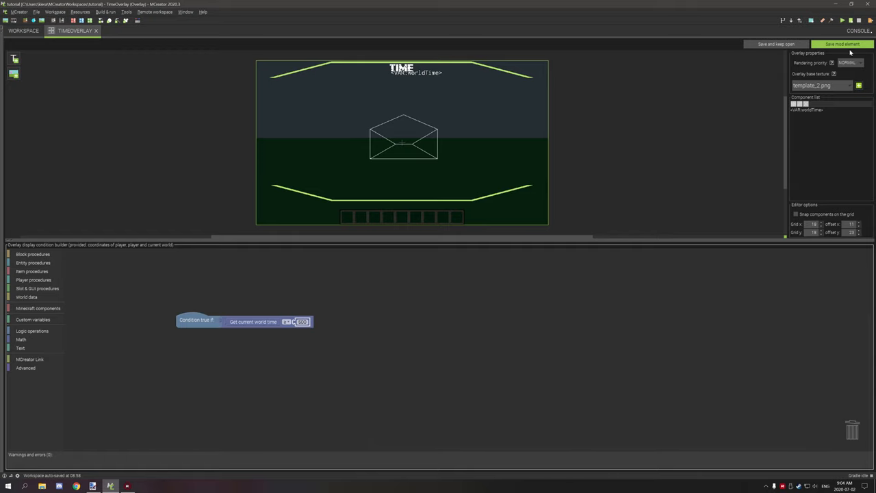
- Save the TimeOverlay element and run the modded Minecraft client
left_click(842, 43)
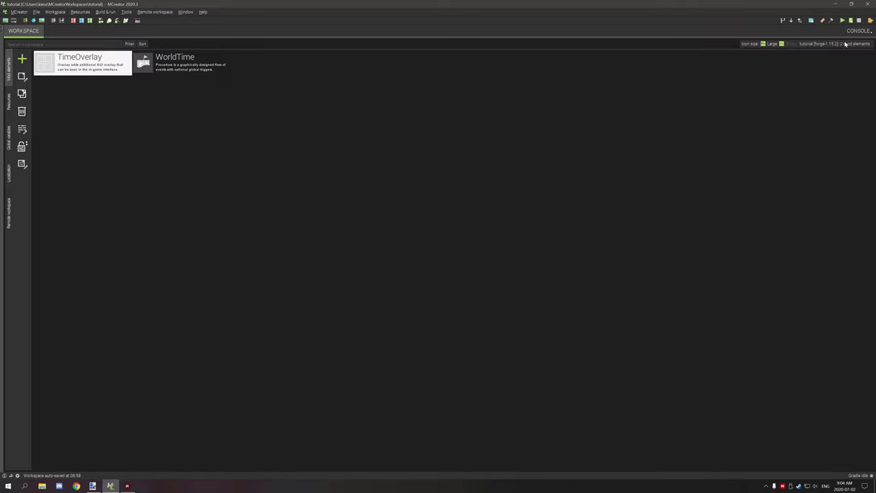
left_click(849, 20)
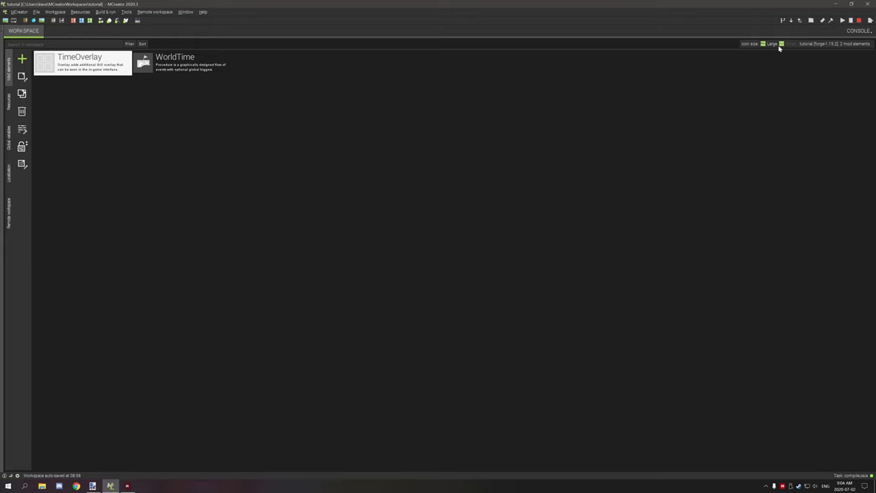
left_click(842, 20)
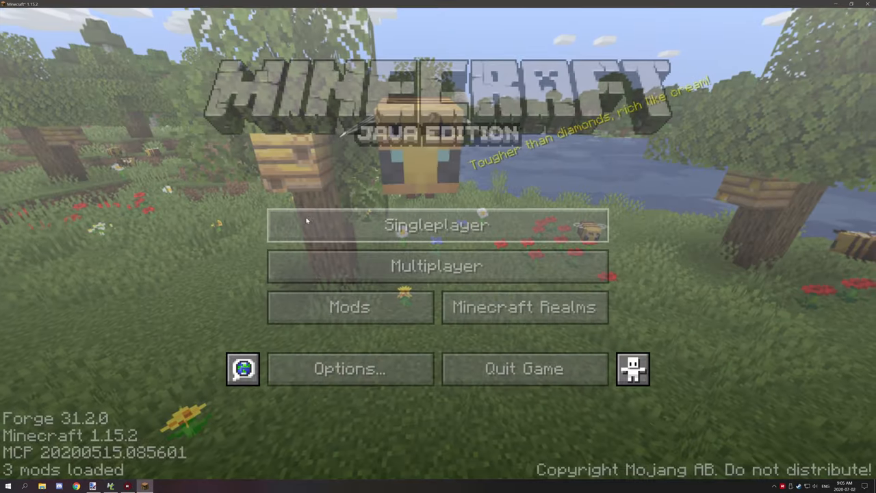
- Load the singleplayer world and start typing a time command in chat
left_click(436, 224)
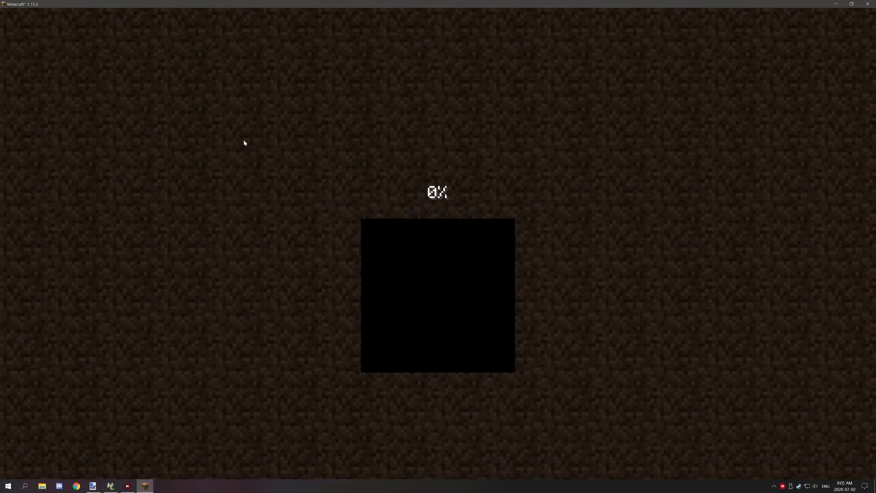
mouse_move(344, 165)
type("/")
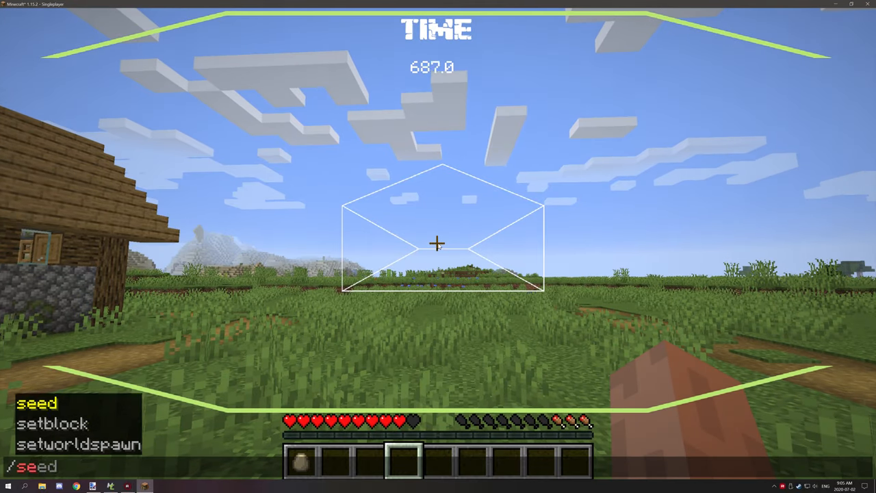
type("set time")
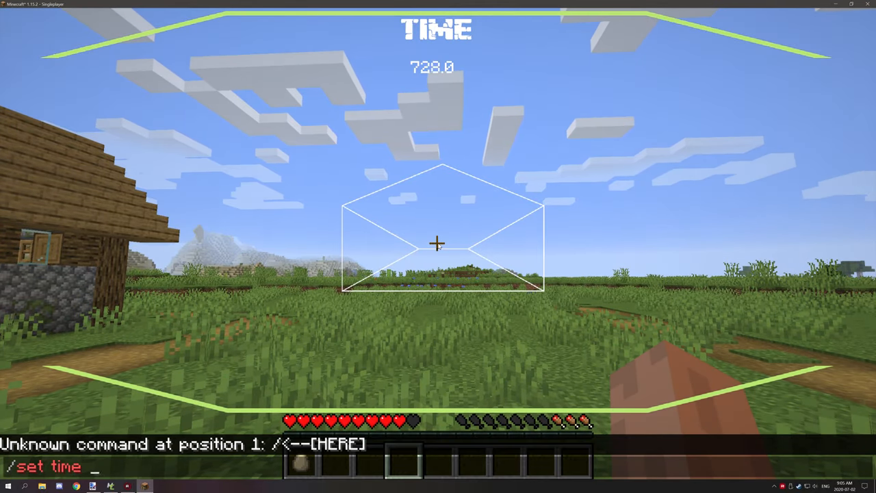
- Run a /time command in chat to reset the world time and watch the TIME overlay react
type("/time add")
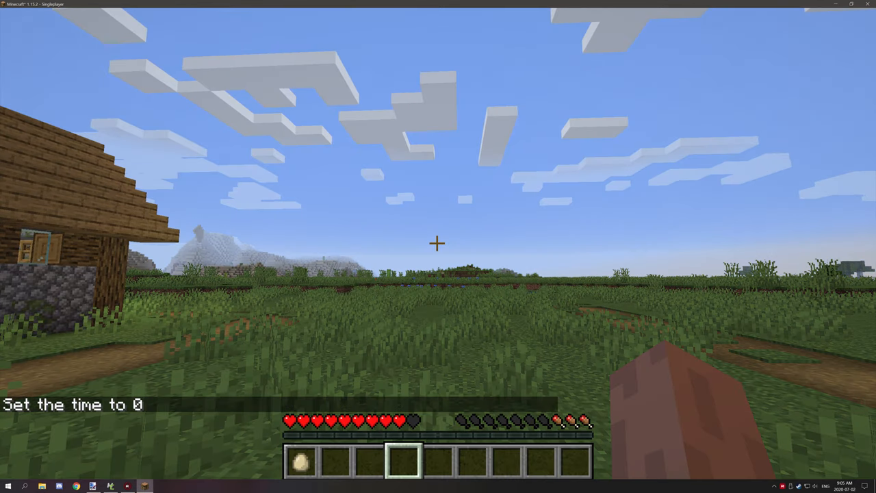
mouse_move(438, 247)
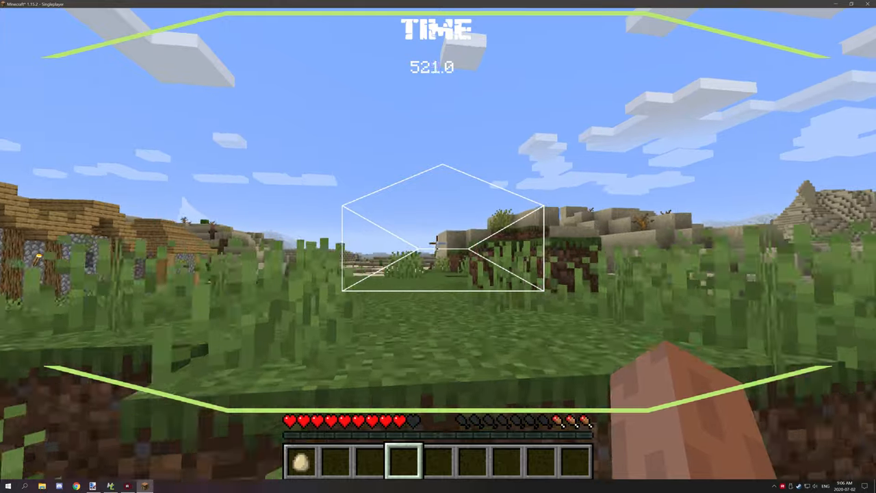
mouse_move(438, 246)
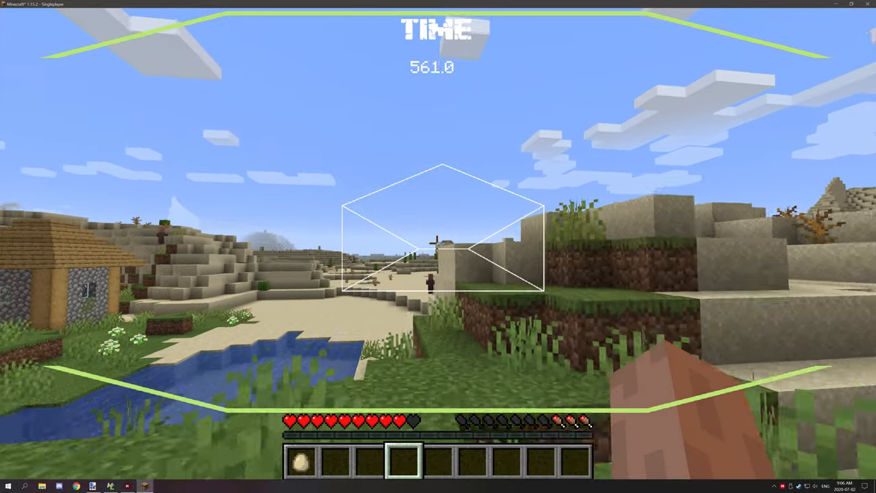